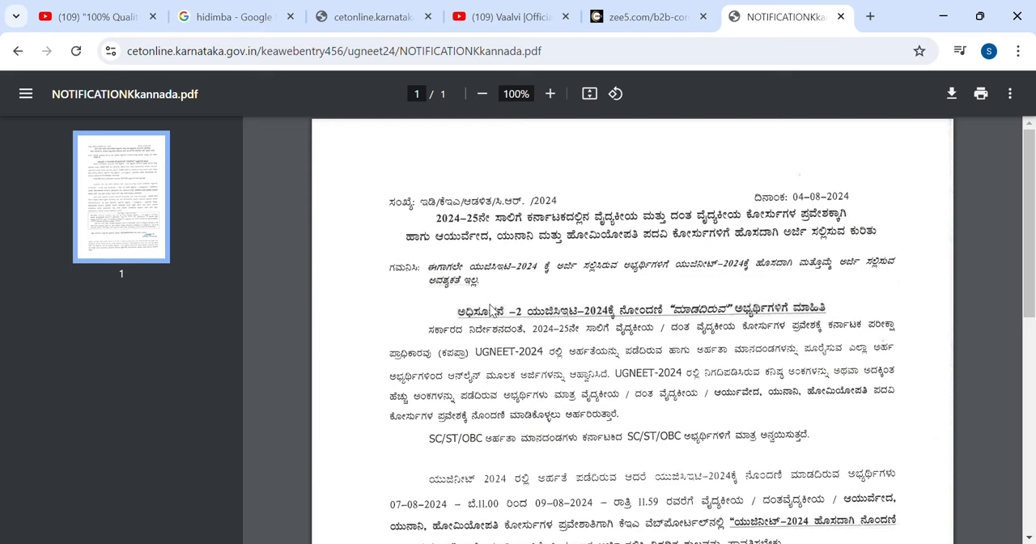
Step: Scroll through the open notification PDF, then go back to the KEA UGNEET 2024 notices page
scroll("down", 3)
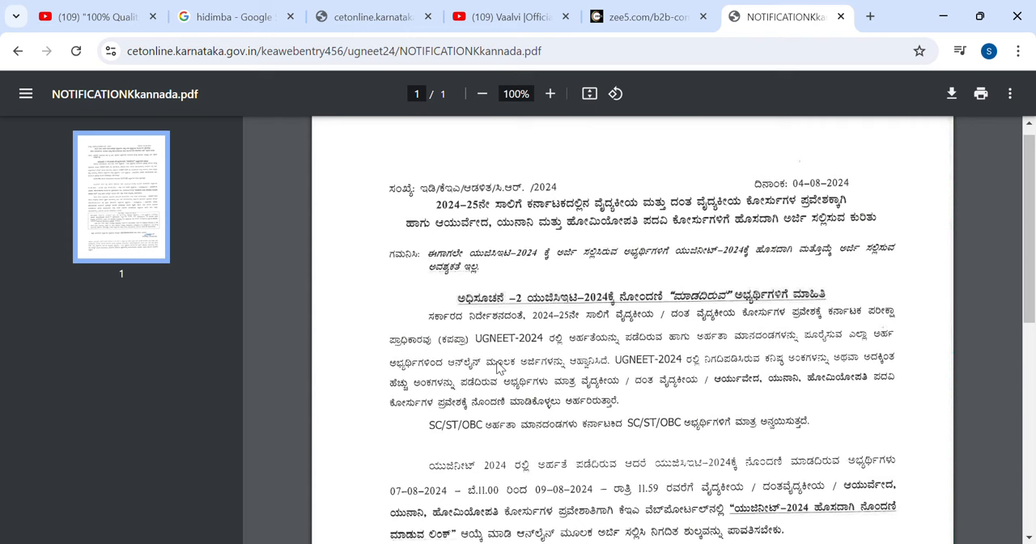
scroll("down", 3)
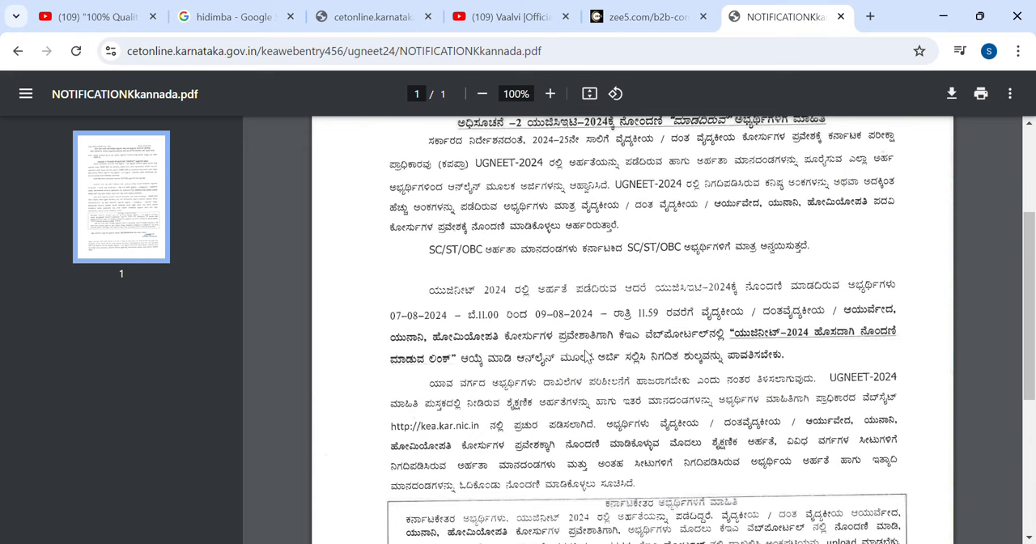
scroll("down", 3)
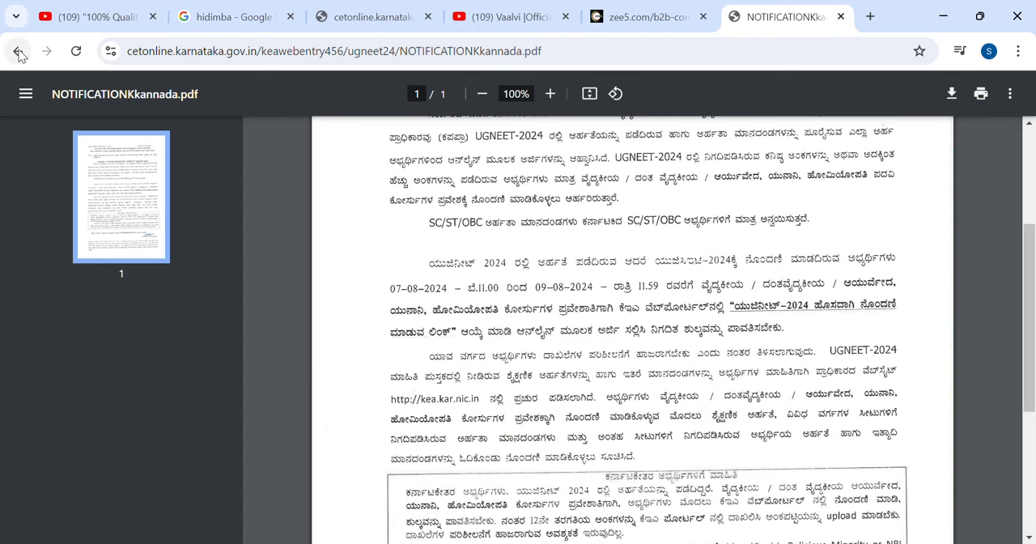
left_click(20, 54)
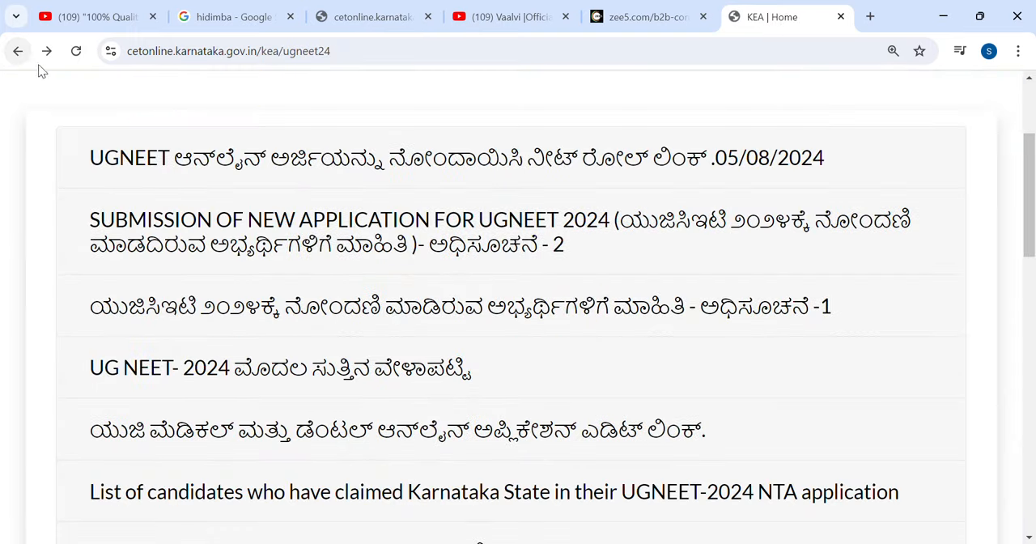
mouse_move(289, 281)
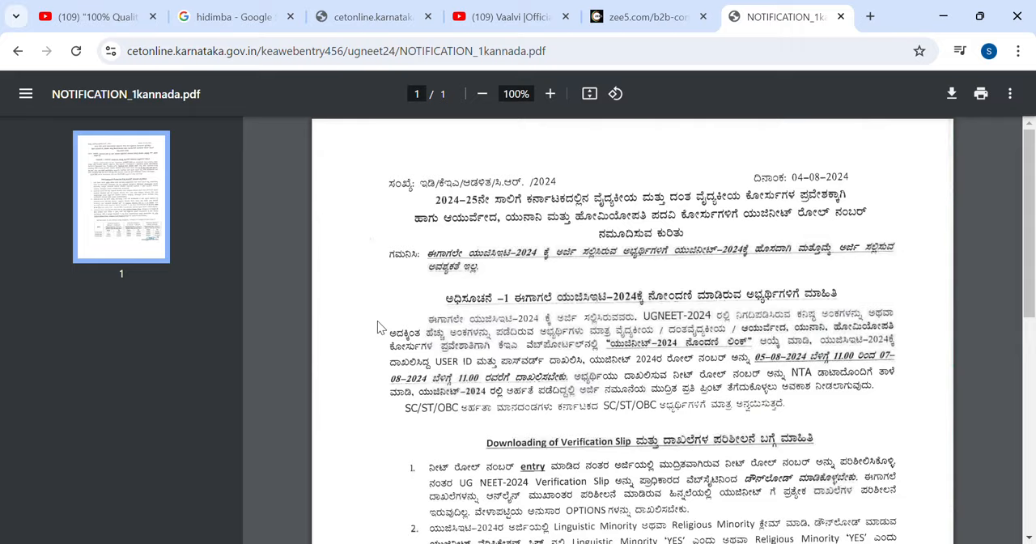
Step: Zoom notification 1 to 117% and read through its verification slip instructions
scroll("down", 3)
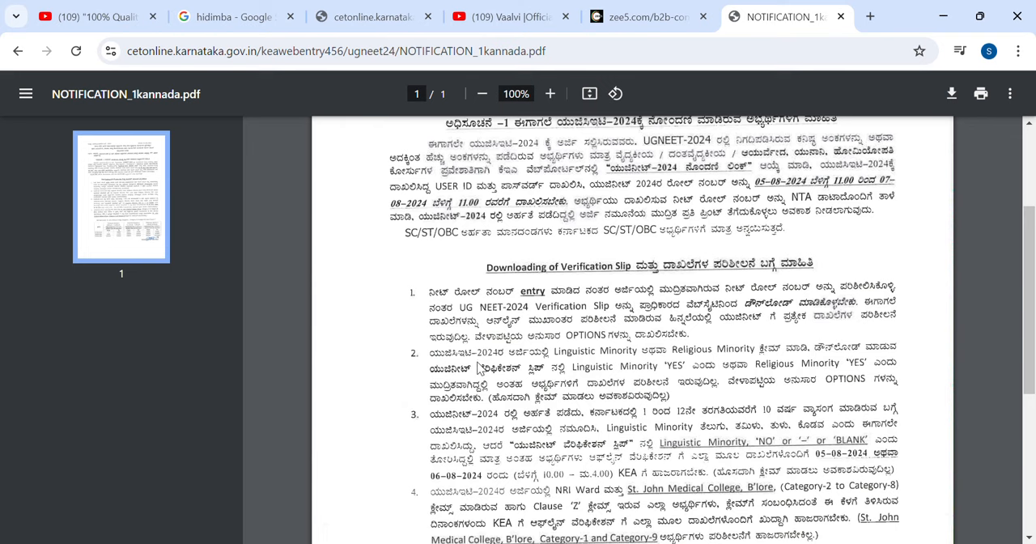
scroll("down", 3)
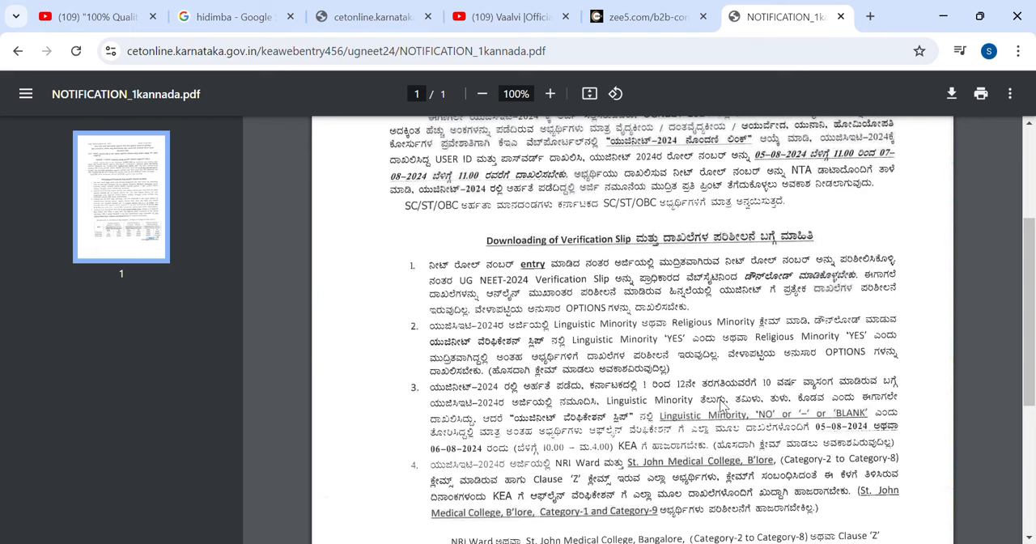
left_click(549, 93)
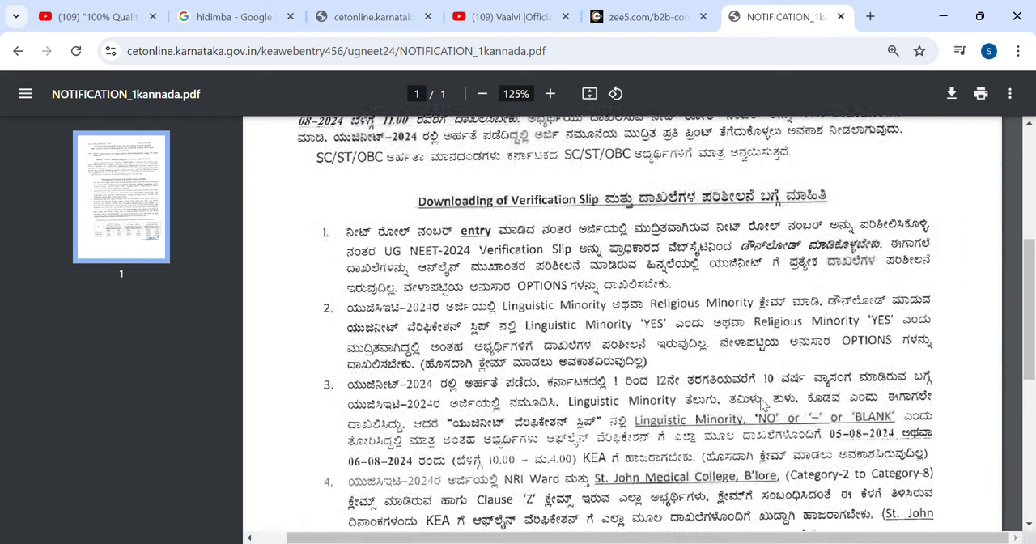
left_click(483, 92)
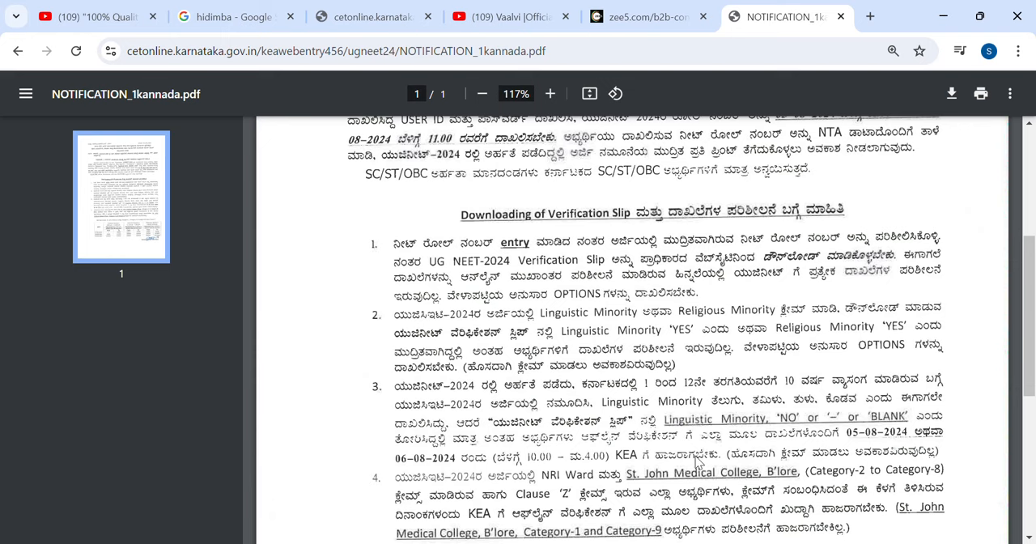
scroll("down", 3)
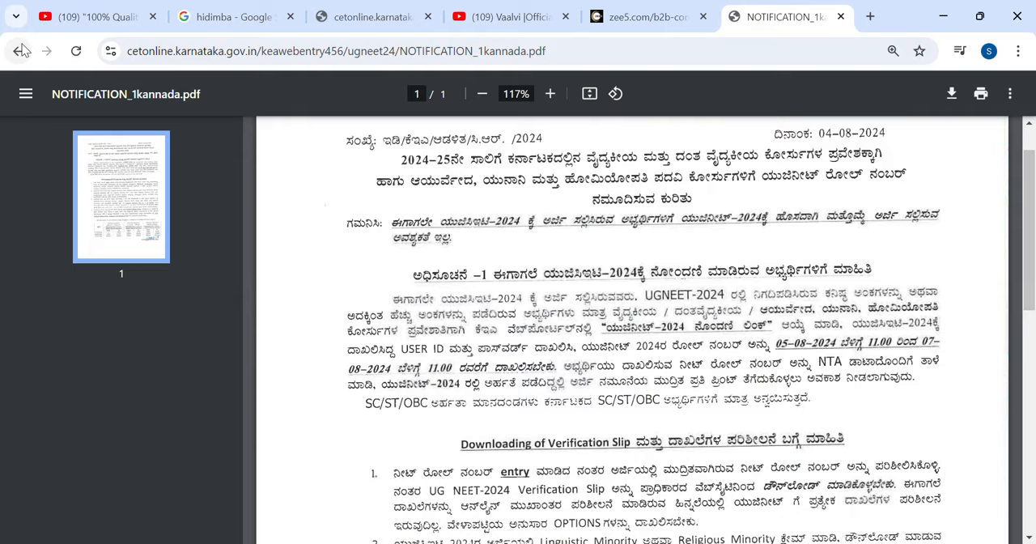
Step: Return to the notices list and open 'UG NEET- 2024 ಮೊದಲ ಸುತ್ತಿನ ವೇಳಾಪಟ್ಟಿ'
left_click(30, 50)
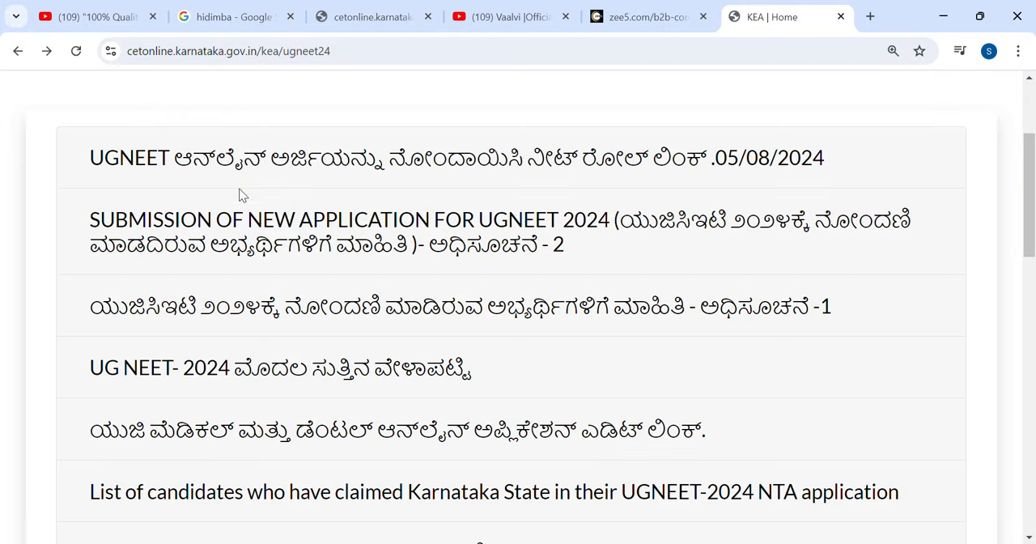
mouse_move(454, 287)
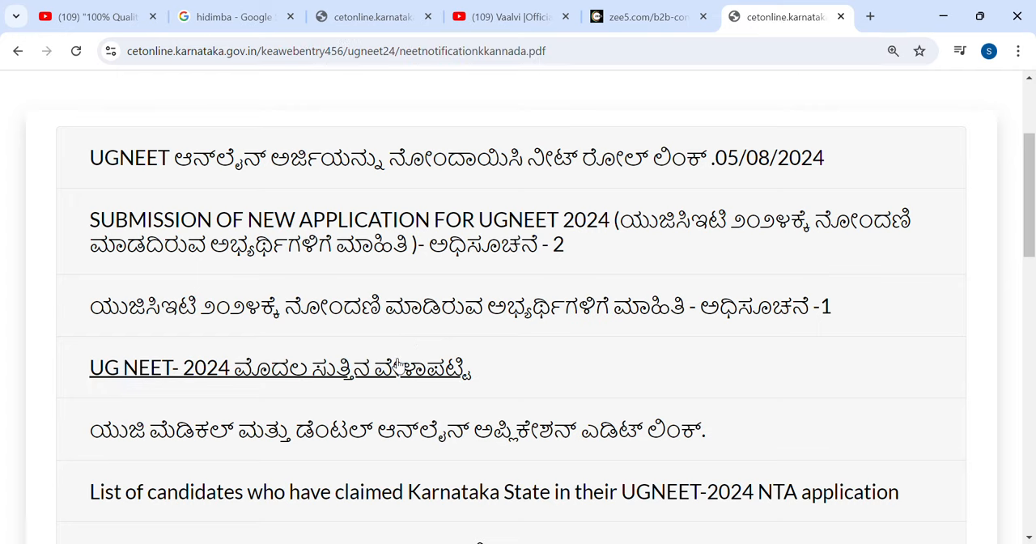
left_click(280, 366)
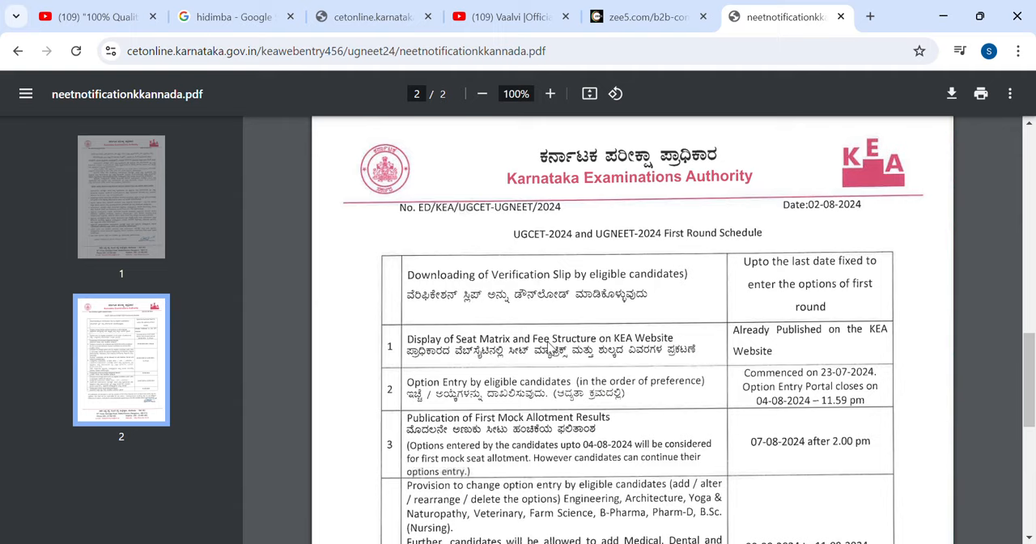
Step: Set the schedule PDF to about 88% and read down to the Executive Director's sign-off
scroll("down", 3)
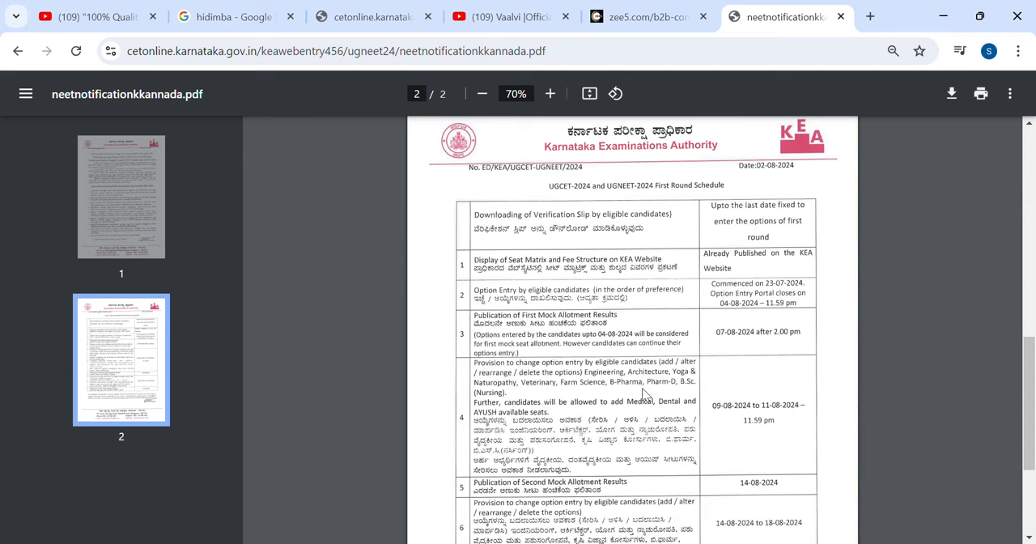
left_click(550, 93)
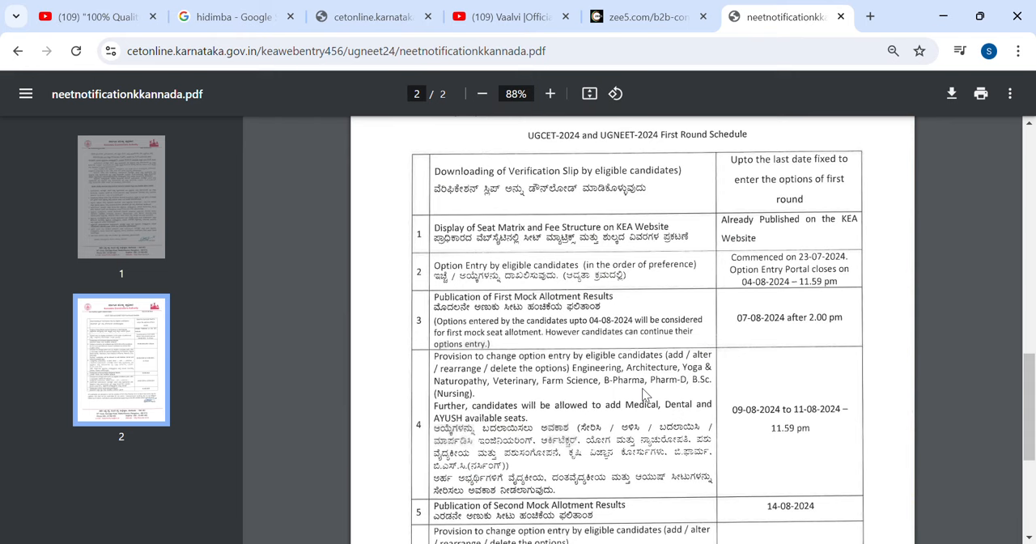
scroll("down", 3)
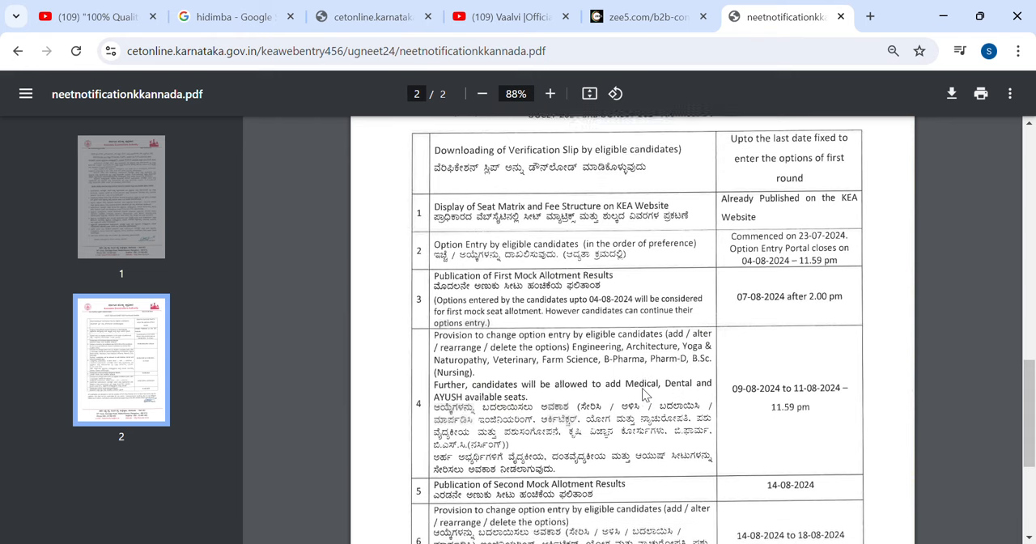
scroll("down", 3)
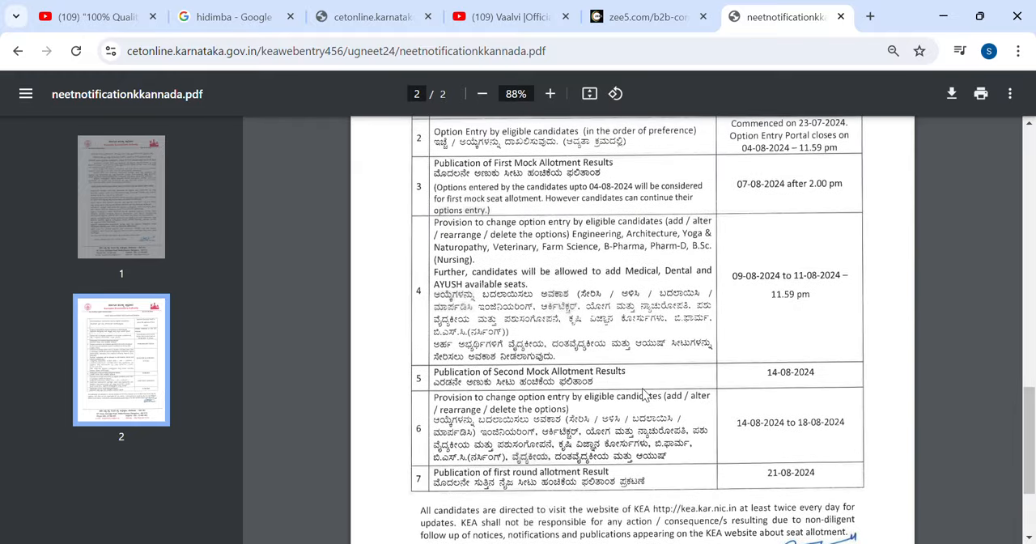
scroll("down", 3)
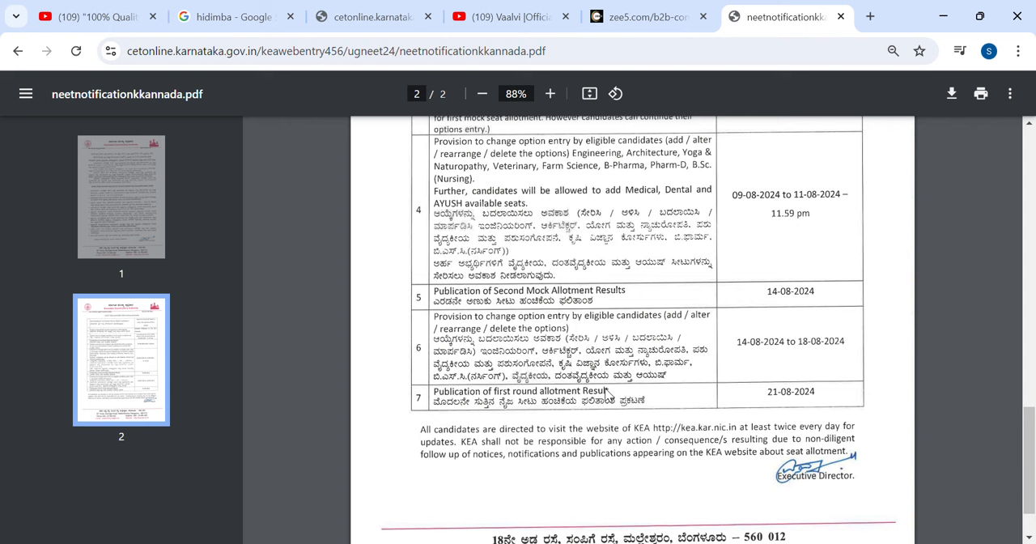
mouse_move(737, 399)
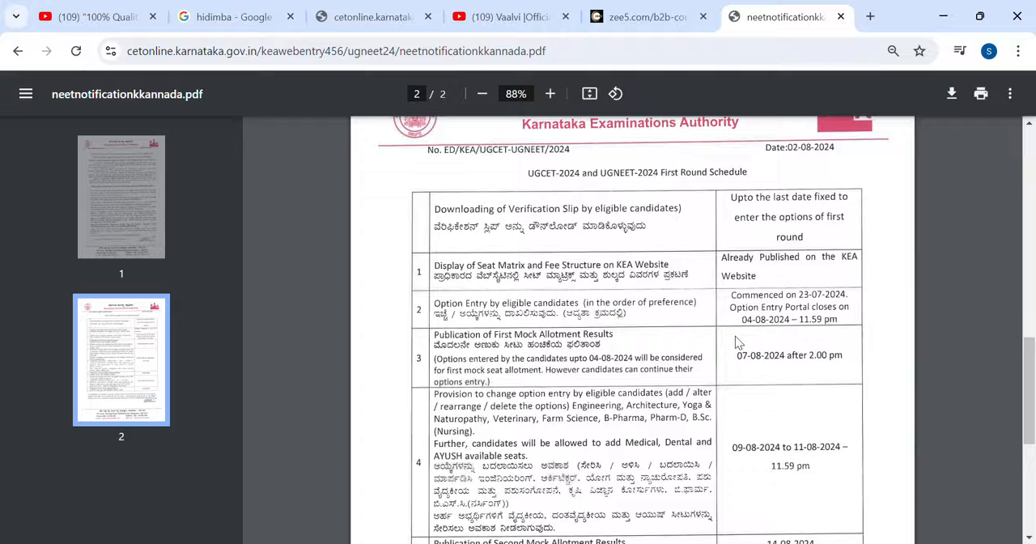
scroll("down", 3)
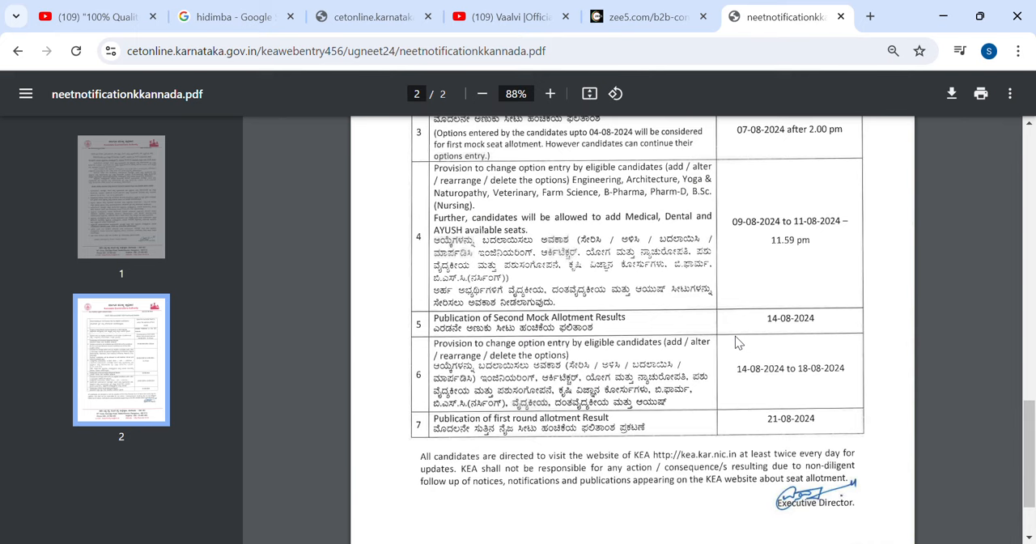
mouse_move(957, 77)
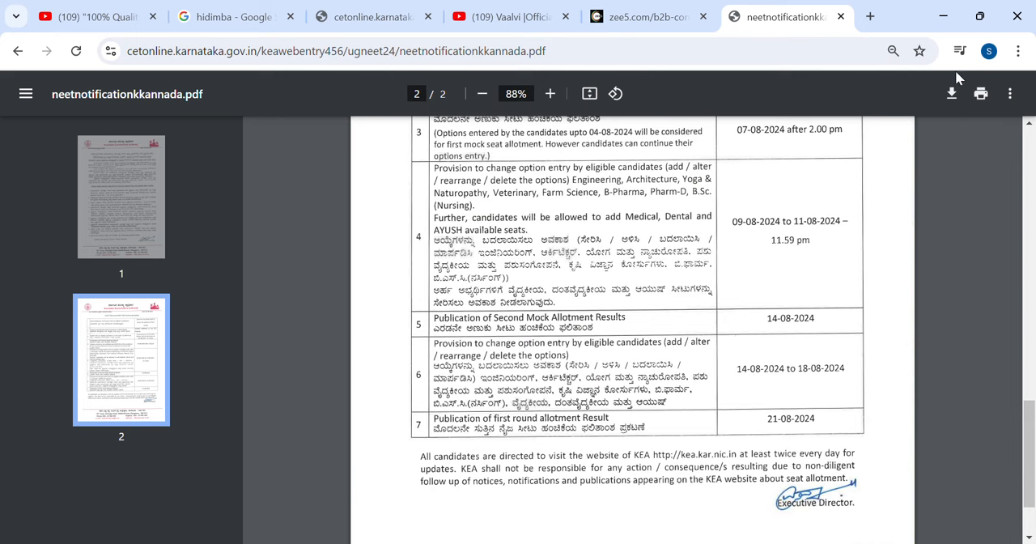